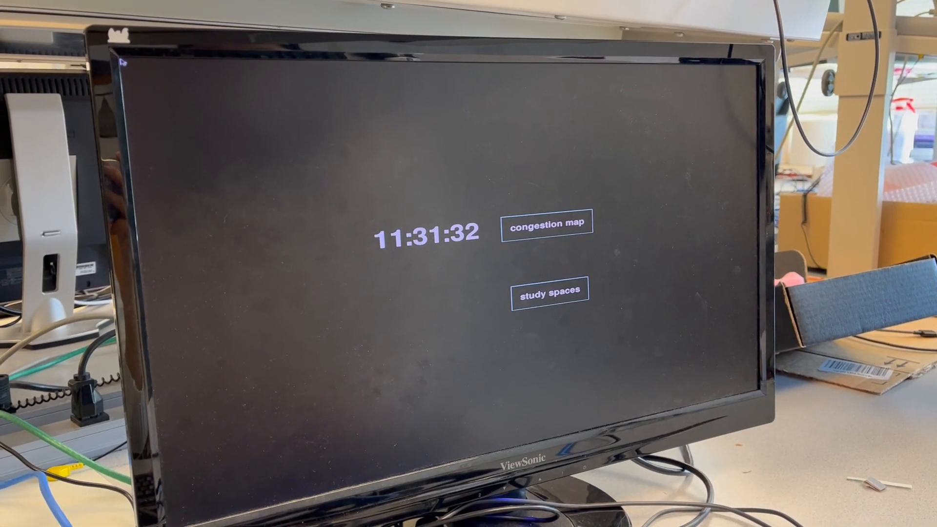
- Show the campus map with Phillips, Duffield and Upson circled green and Rhodes red
click(544, 224)
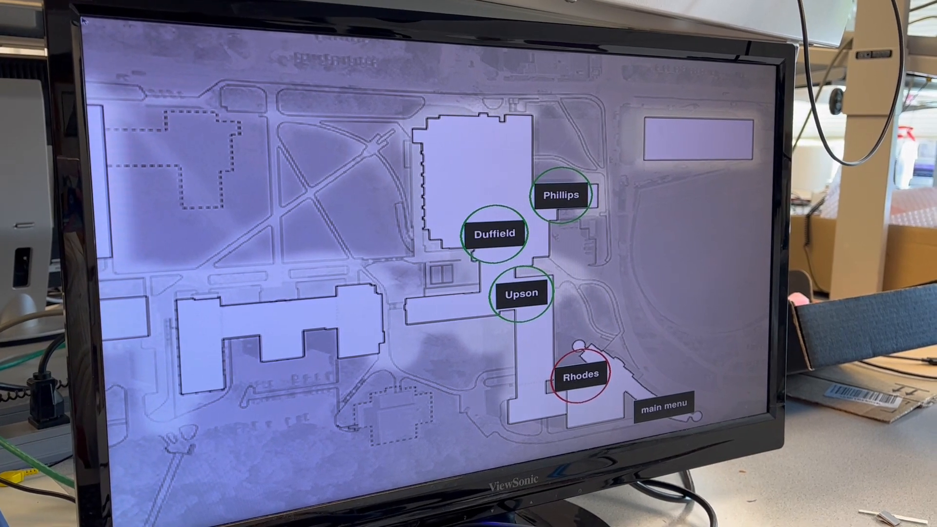
- Return from the campus map to the start screen with the clock and two options
click(494, 233)
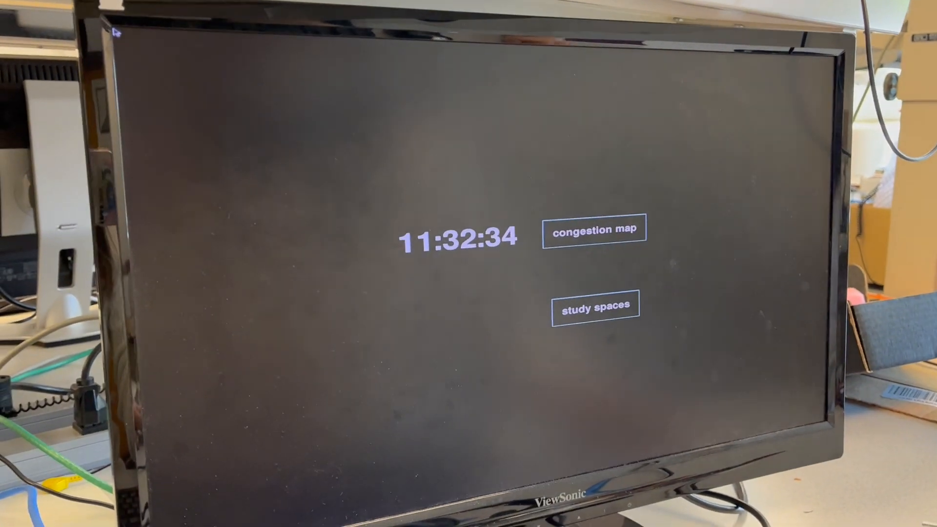
- Show the ranked list of five study spaces, then highlight Duffield alone on the map
click(594, 305)
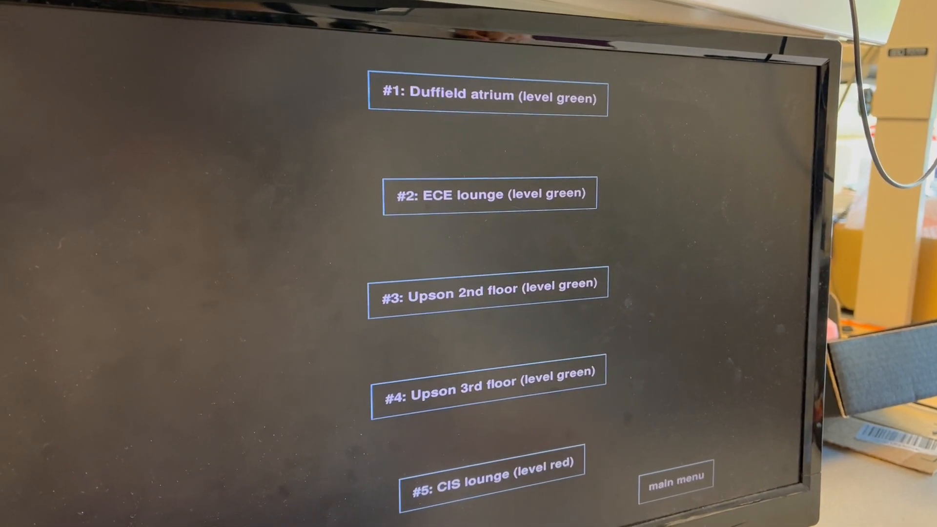
click(487, 98)
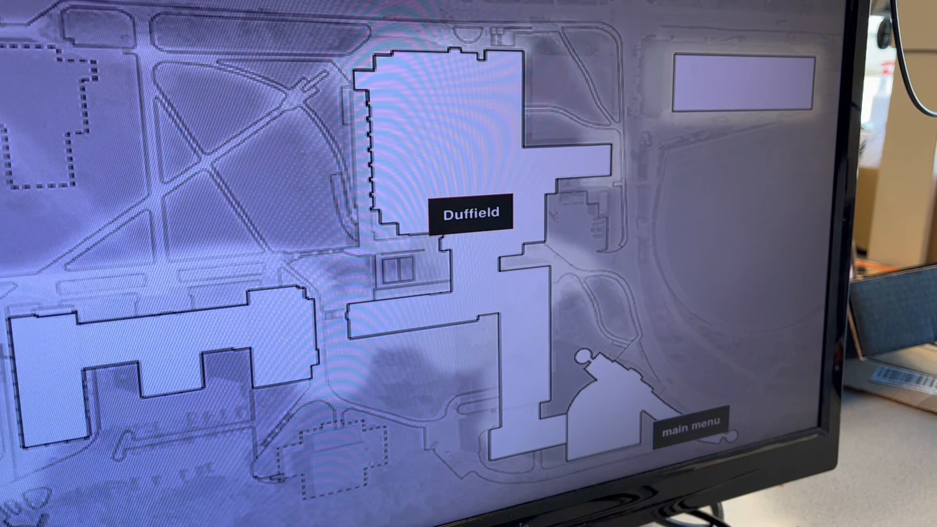
- Show the Duffield-to-Upson route, then return via the start screen to the congestion map
click(691, 431)
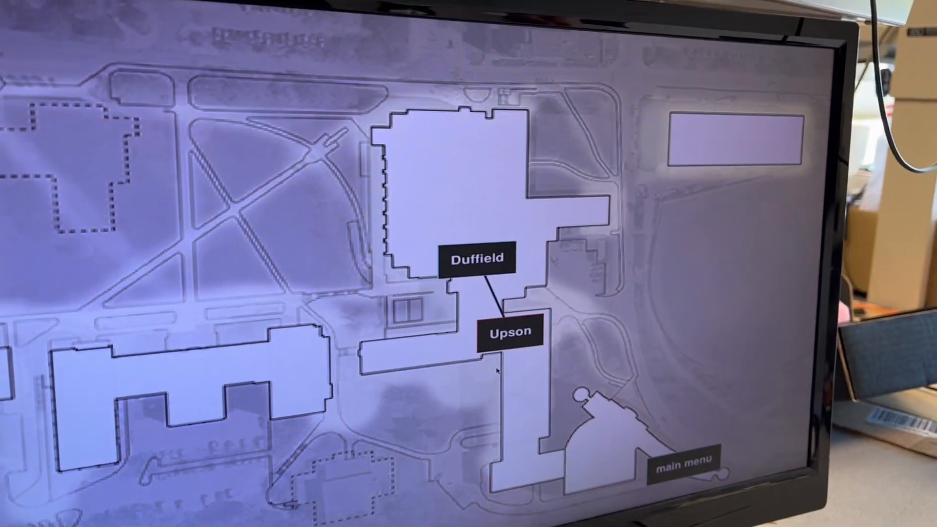
click(691, 465)
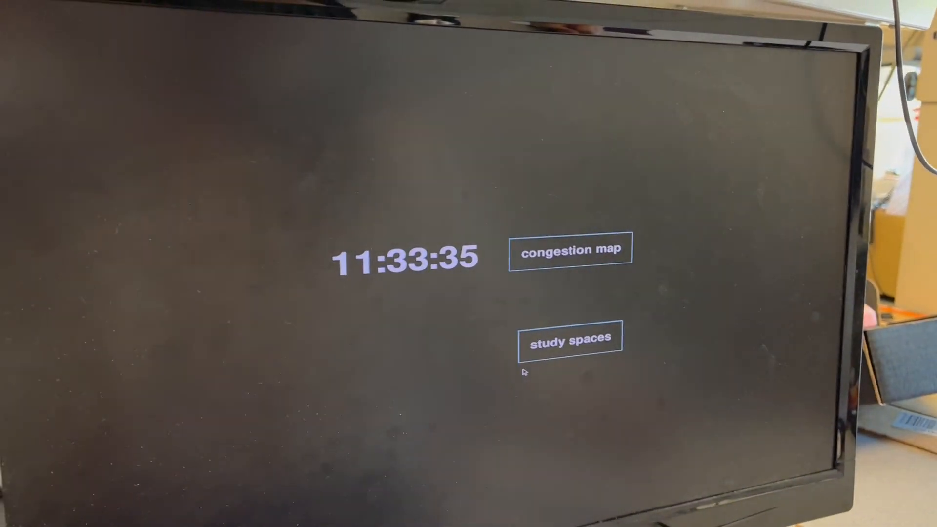
click(569, 250)
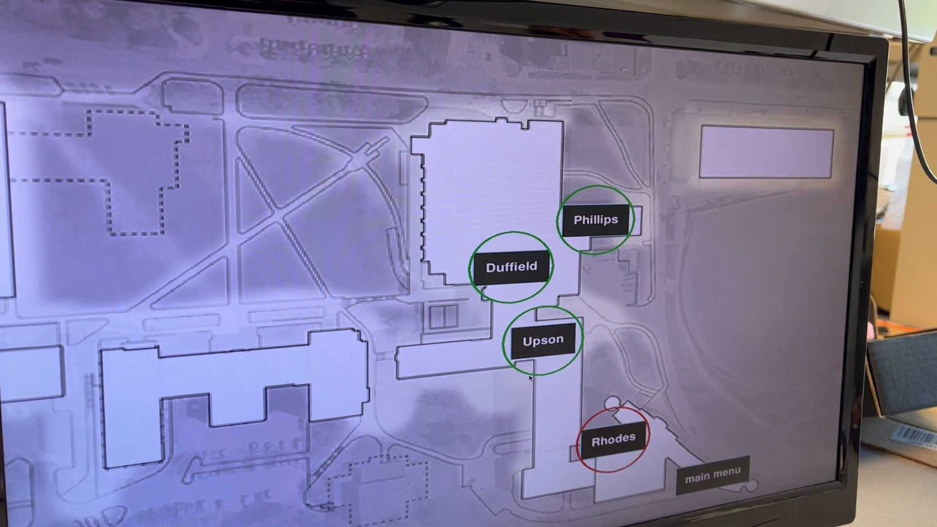